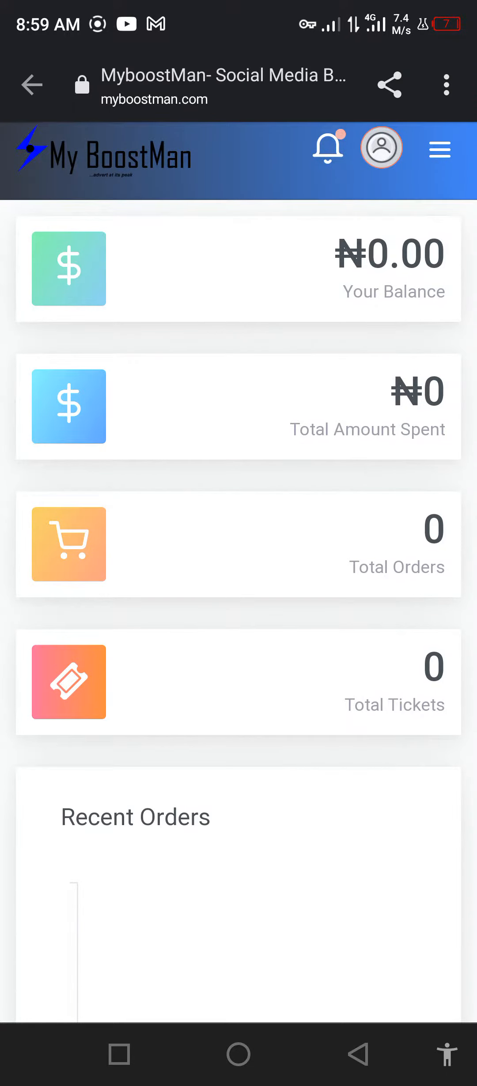
Step: Expand the MyBoostMan navigation menu from the zero-balance dashboard
left_click(439, 149)
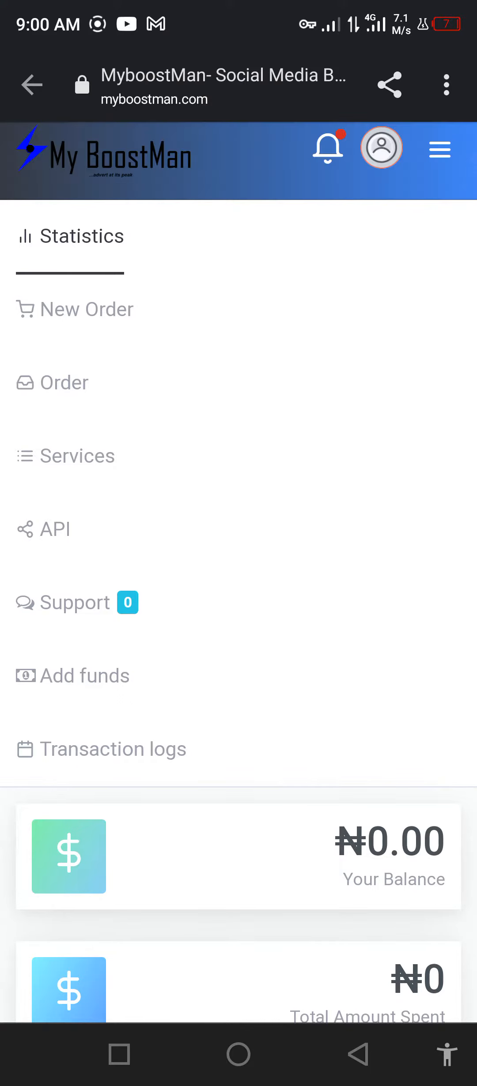
Step: Submit a ₦1000 Paystack deposit from Add funds with the no-chargeback pledge ticked
left_click(83, 675)
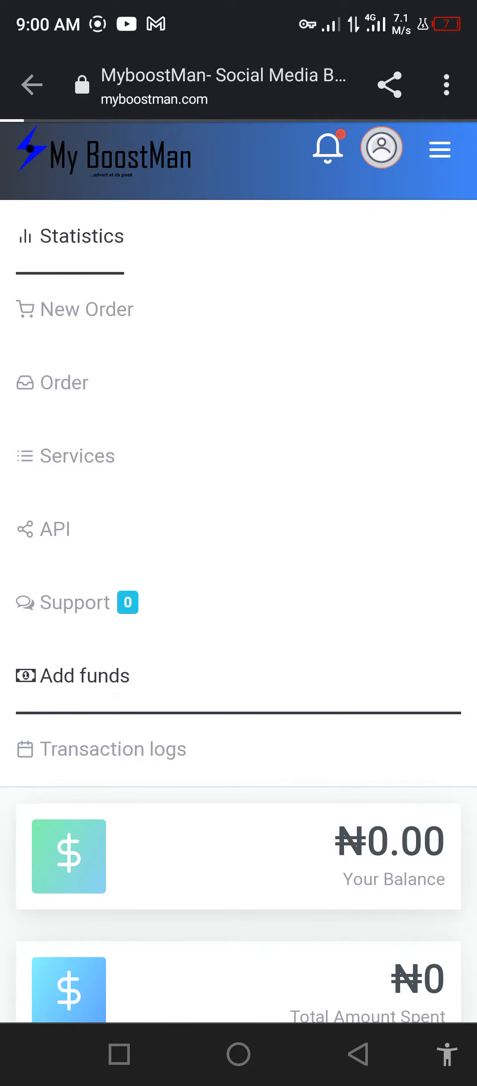
left_click(72, 675)
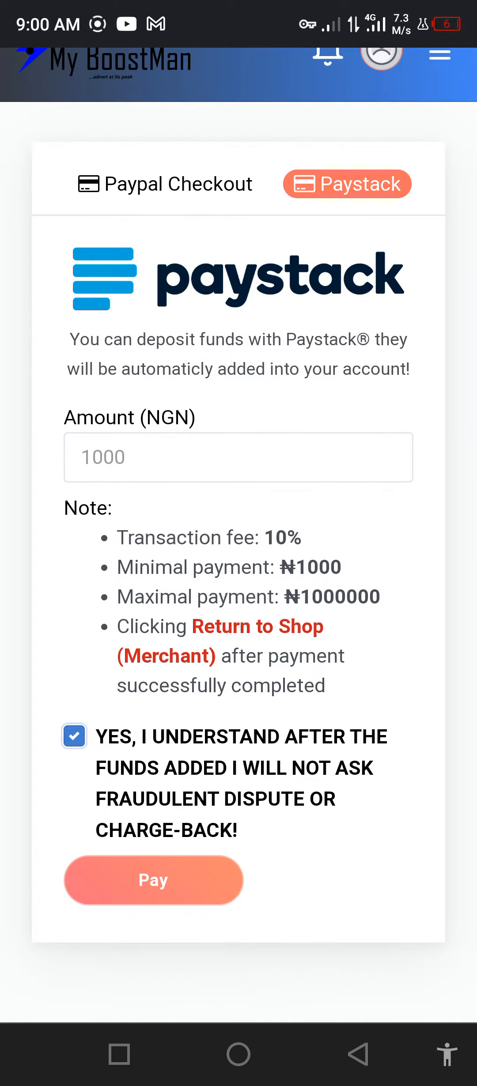
left_click(153, 879)
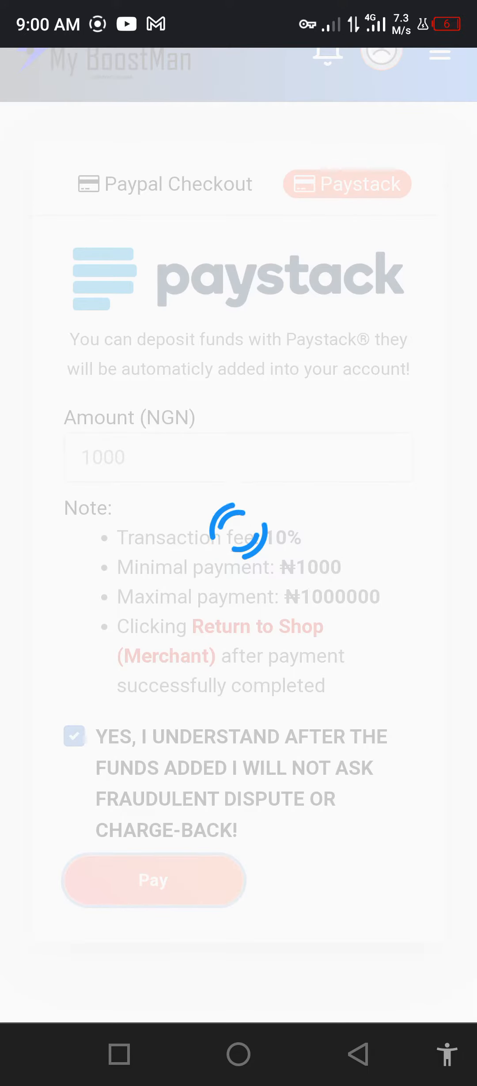
left_click(153, 879)
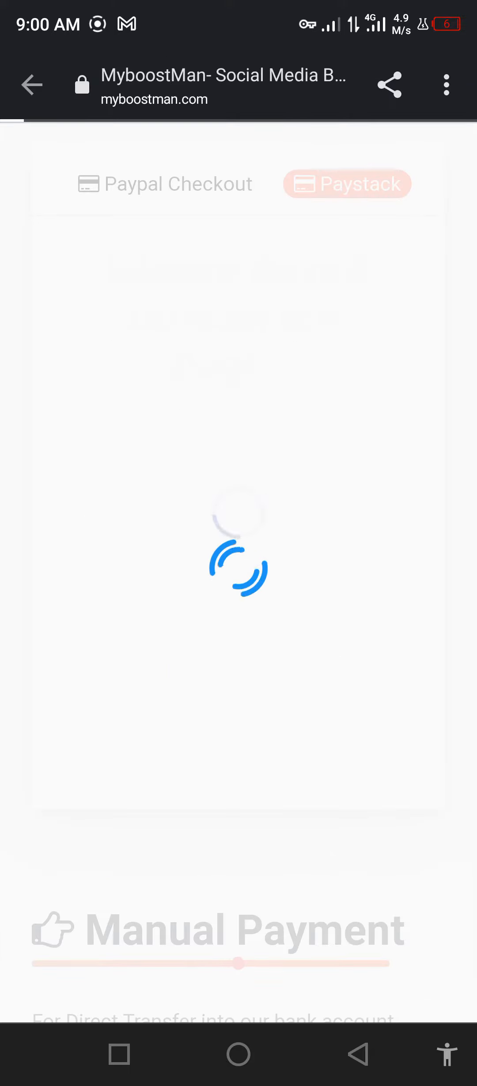
Step: Switch the NGN 1,000 Paystack payment to bank transfer and copy the Wema Bank account number
left_click(346, 185)
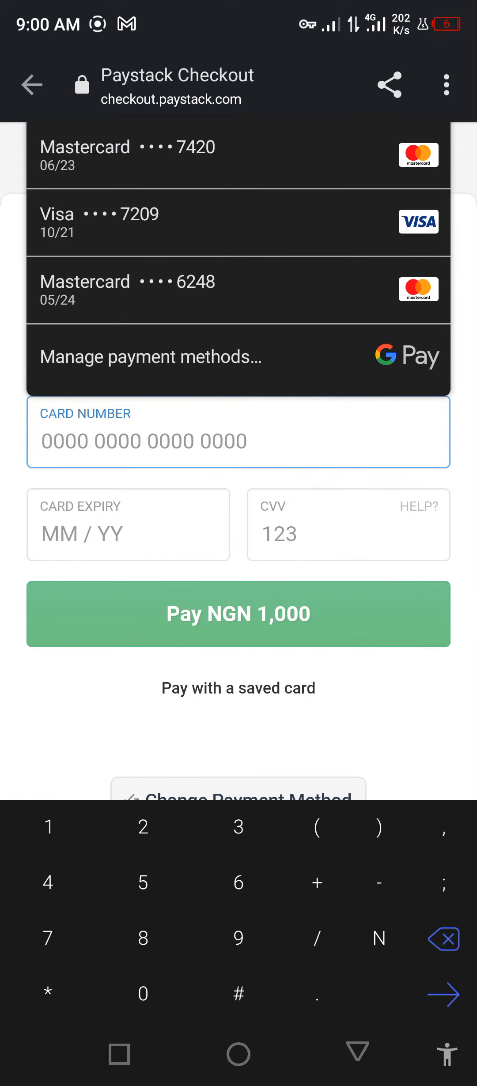
left_click(237, 792)
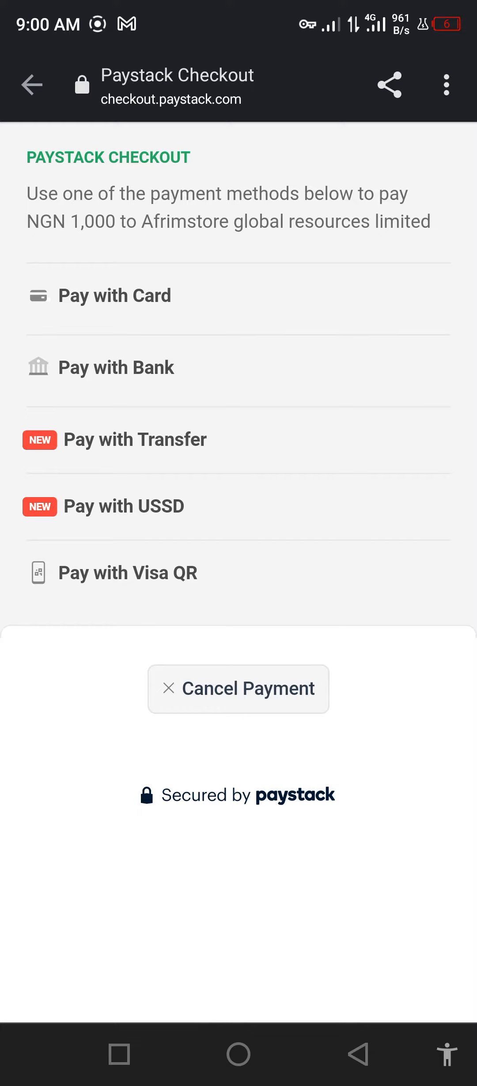
left_click(135, 439)
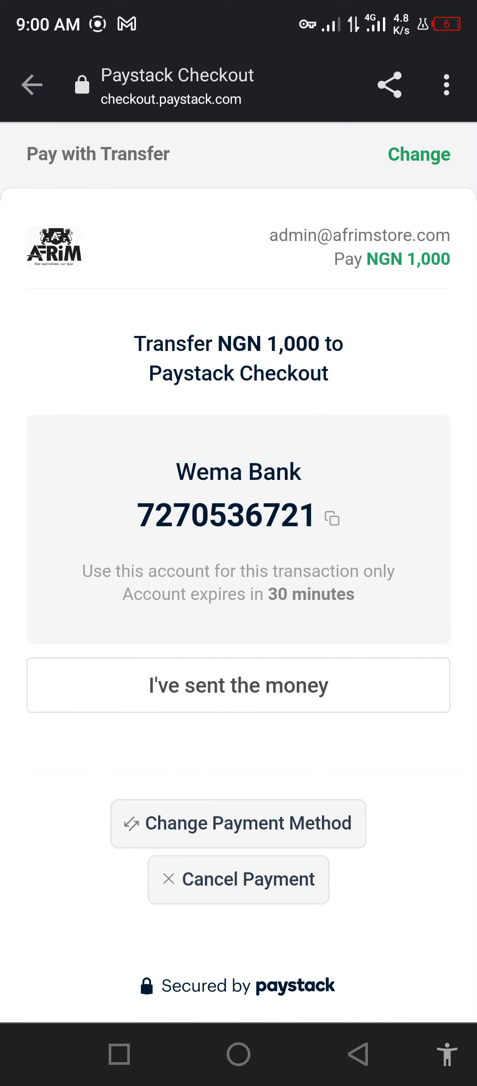
left_click(332, 518)
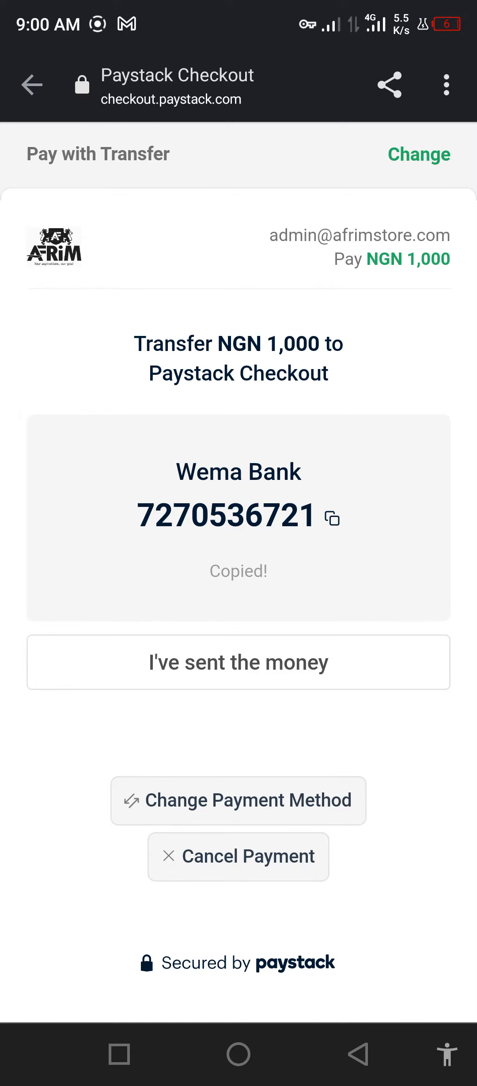
left_click(118, 1055)
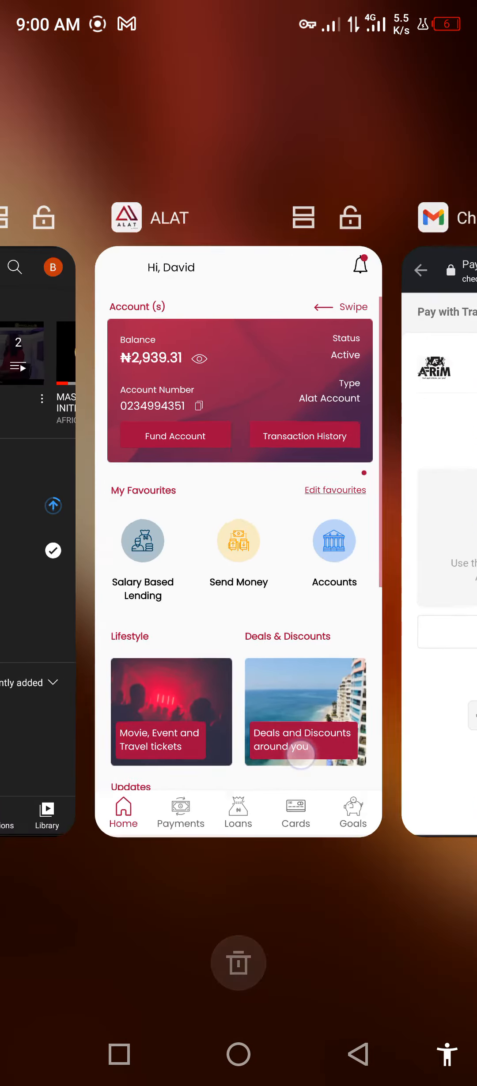
Step: Start an ALAT Send to Bank transfer with WEMA BANK as the receiving bank
left_click(180, 812)
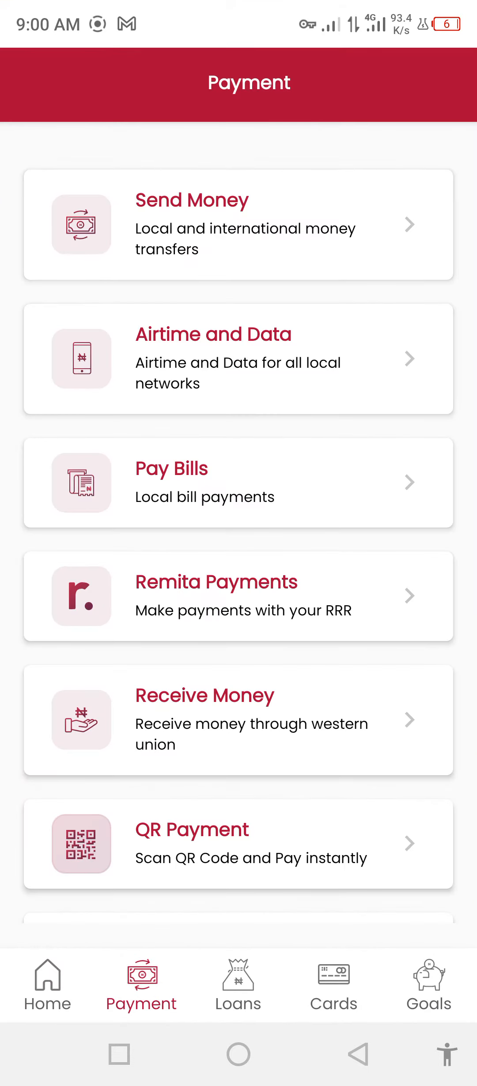
left_click(238, 223)
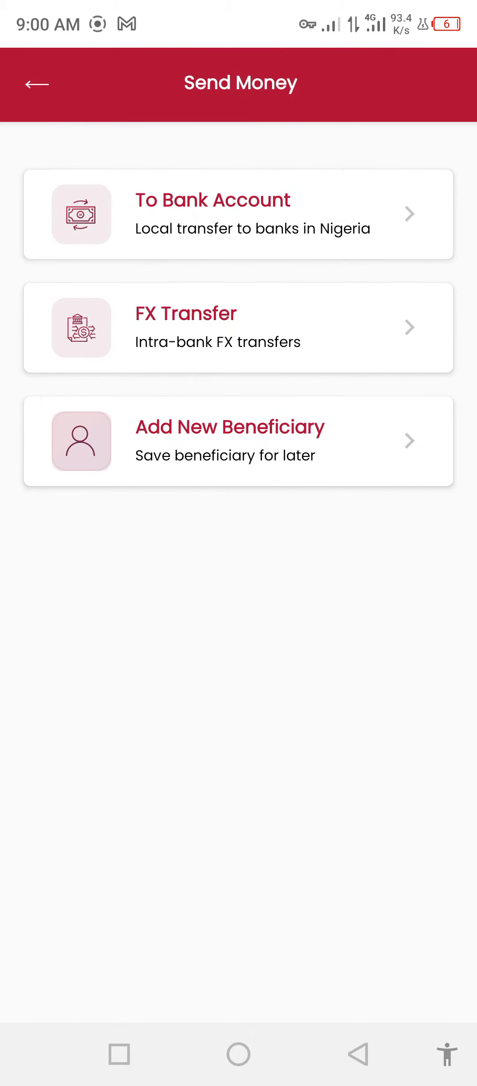
left_click(238, 214)
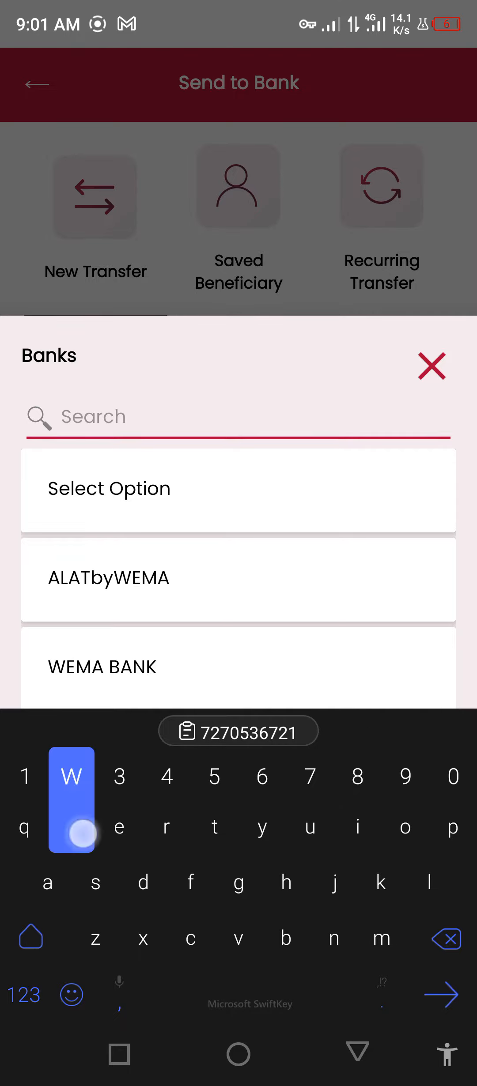
left_click(102, 667)
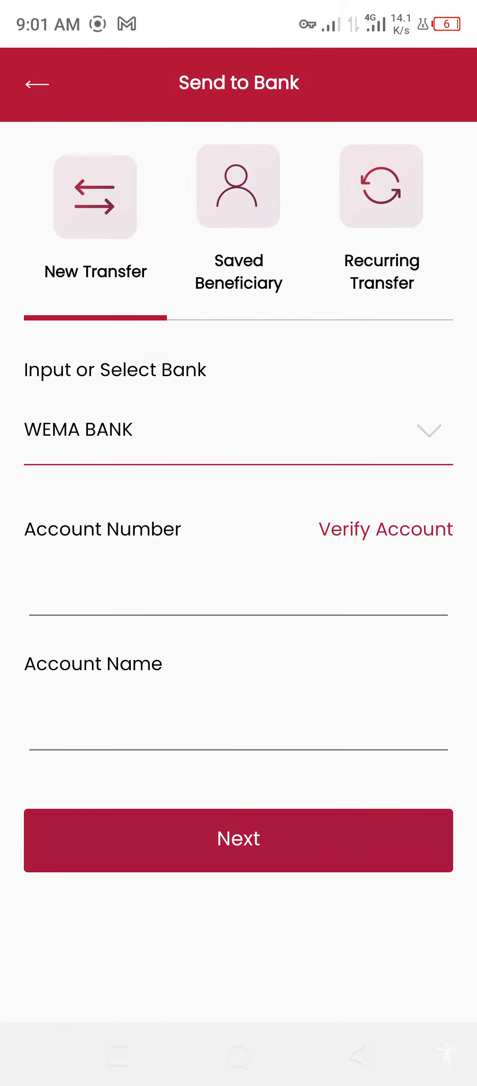
left_click(237, 616)
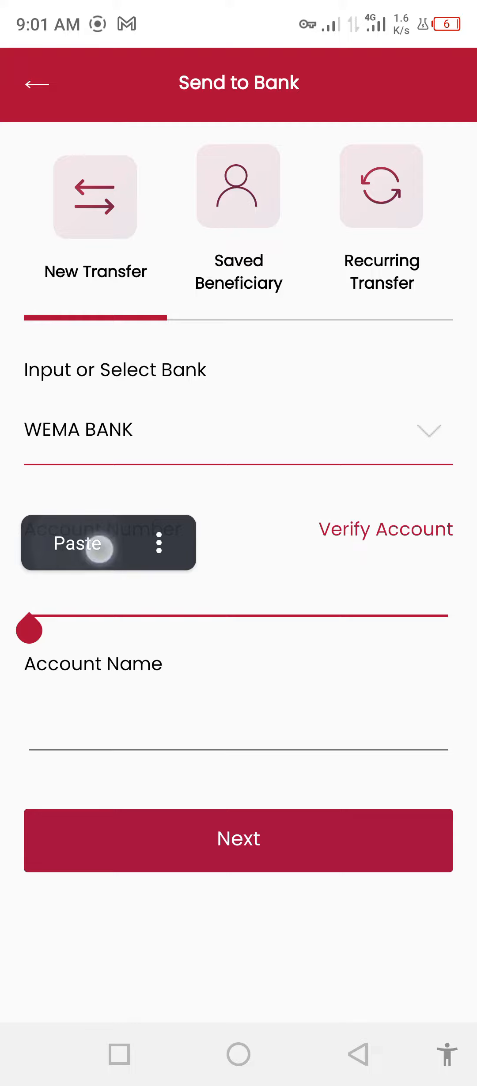
left_click(76, 544)
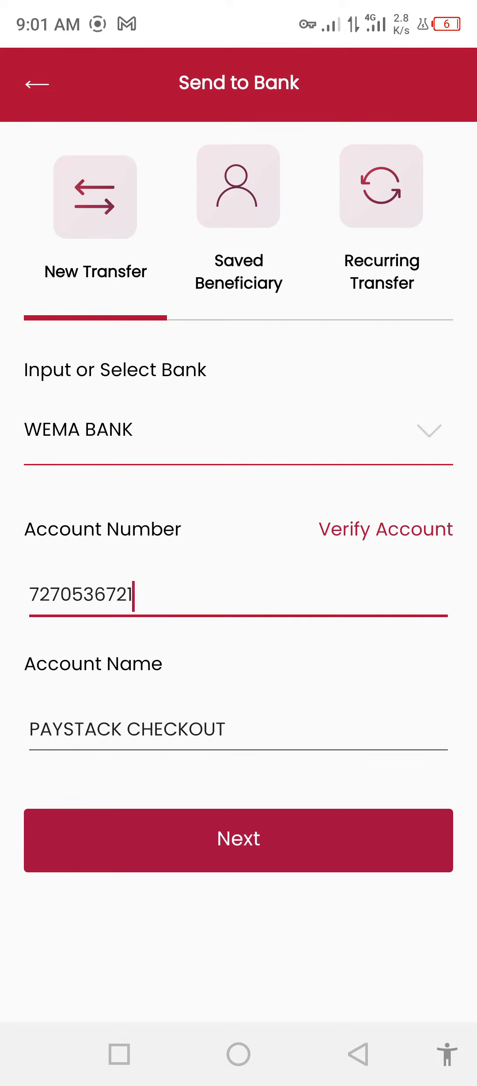
left_click(238, 840)
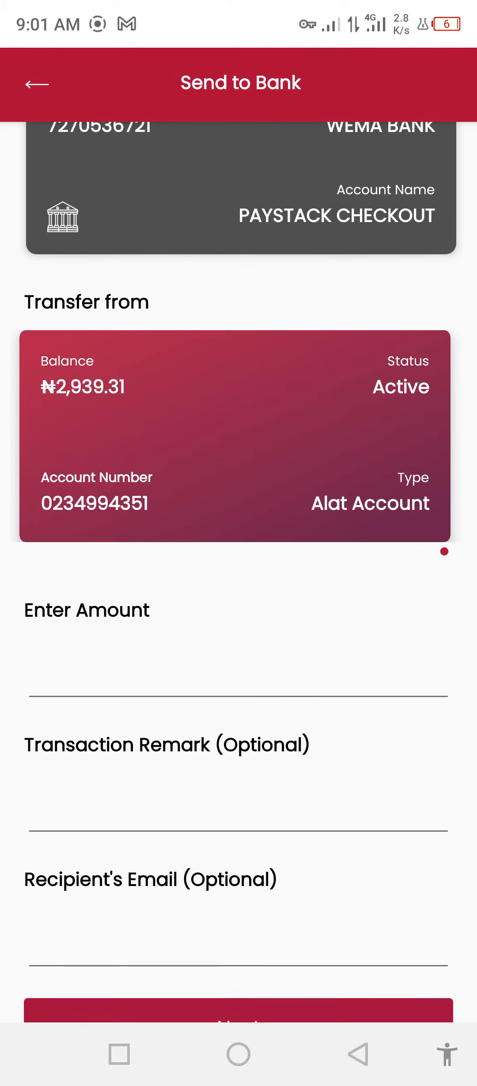
Step: Send ₦1,000 to PAYSTACK CHECKOUT with the ALAT PIN and return to Paystack
type("1000")
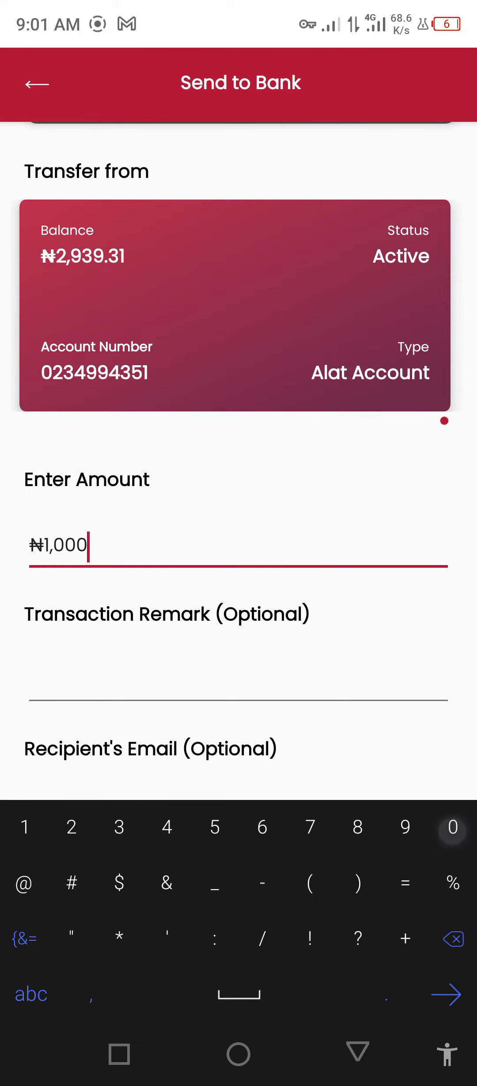
left_click(446, 994)
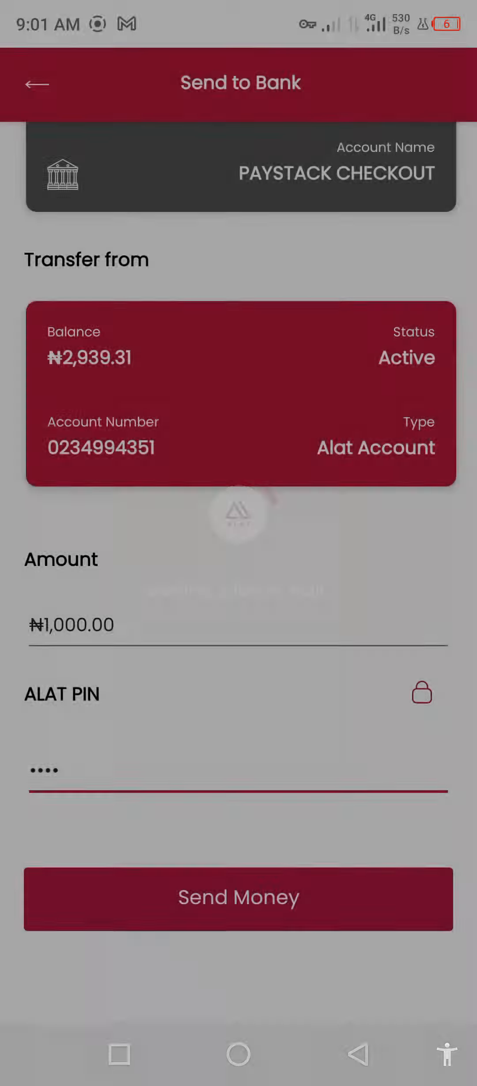
left_click(238, 898)
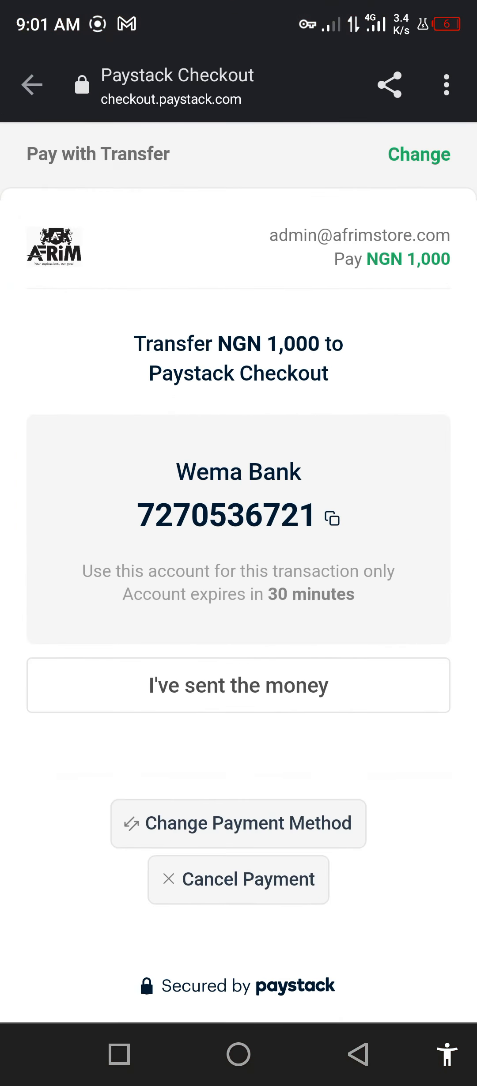
Step: Confirm 'I've sent the money' so MyBoostMan shows 'Payment successfully!', then expand the menu
left_click(237, 685)
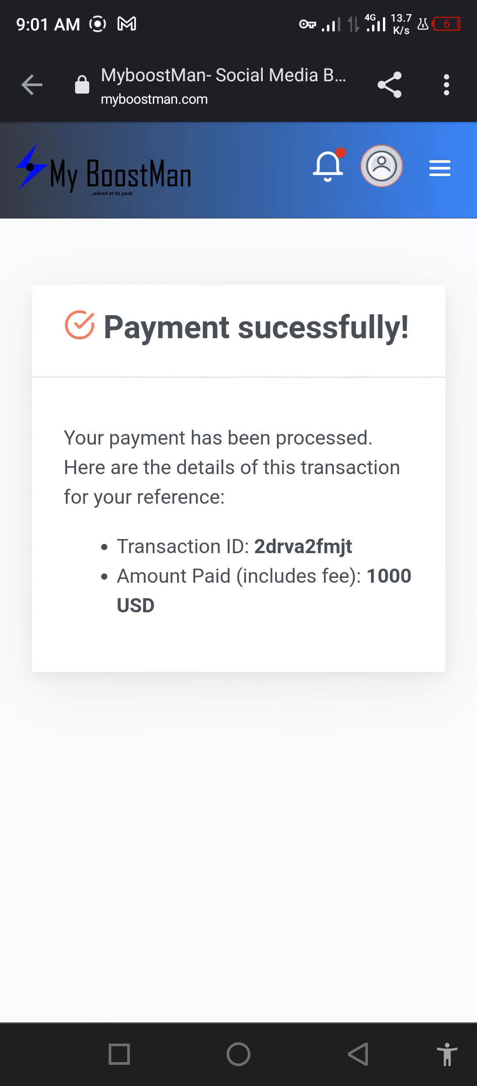
left_click(438, 168)
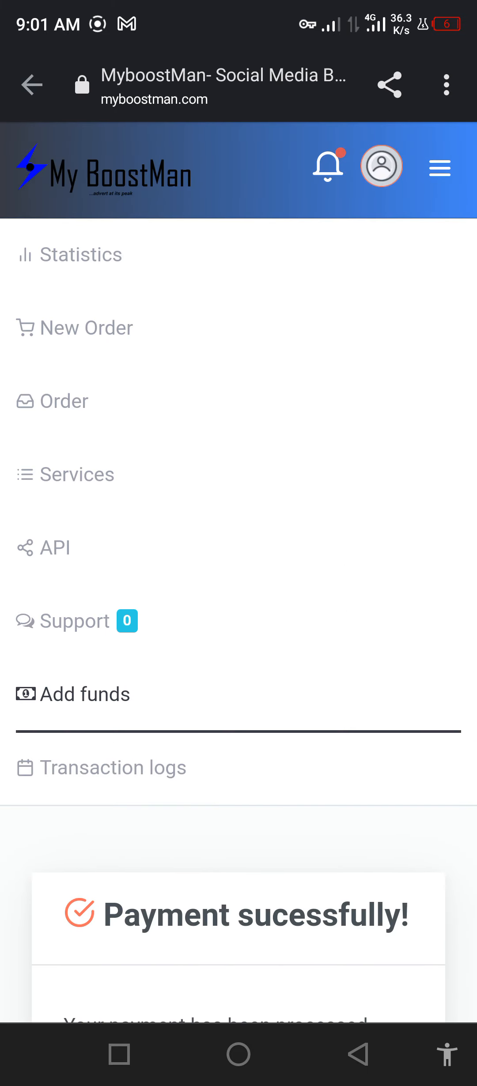